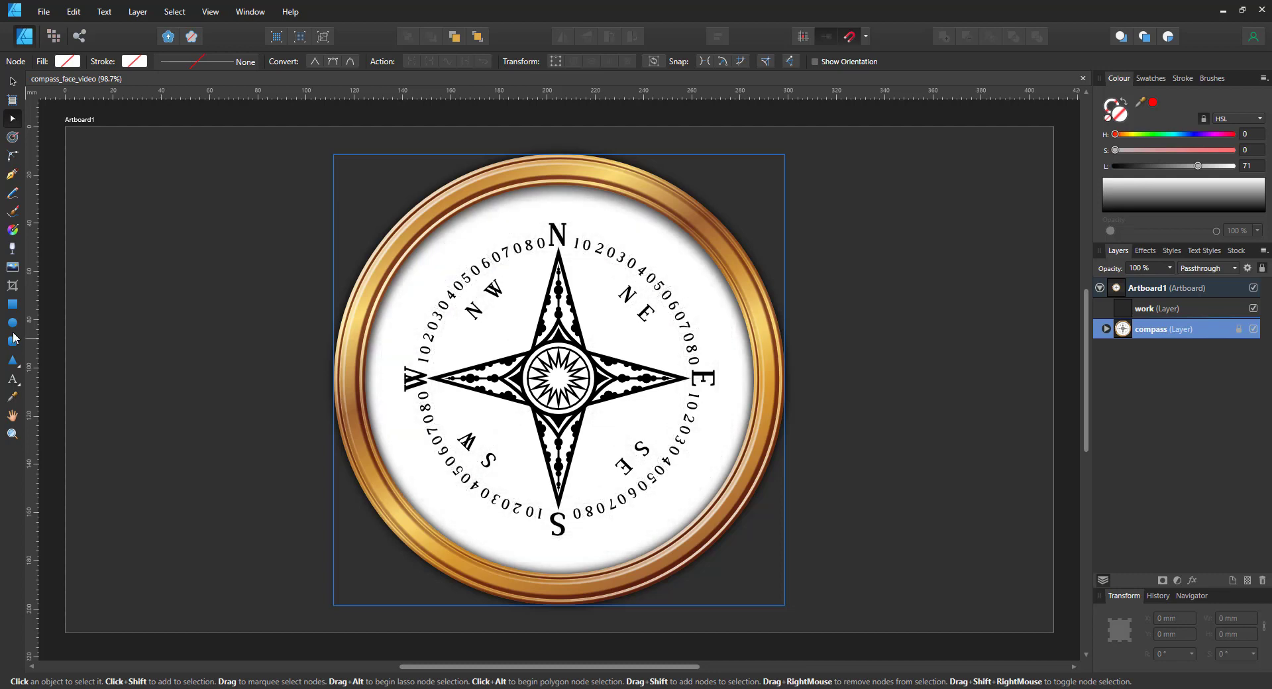
mouse_move(4, 333)
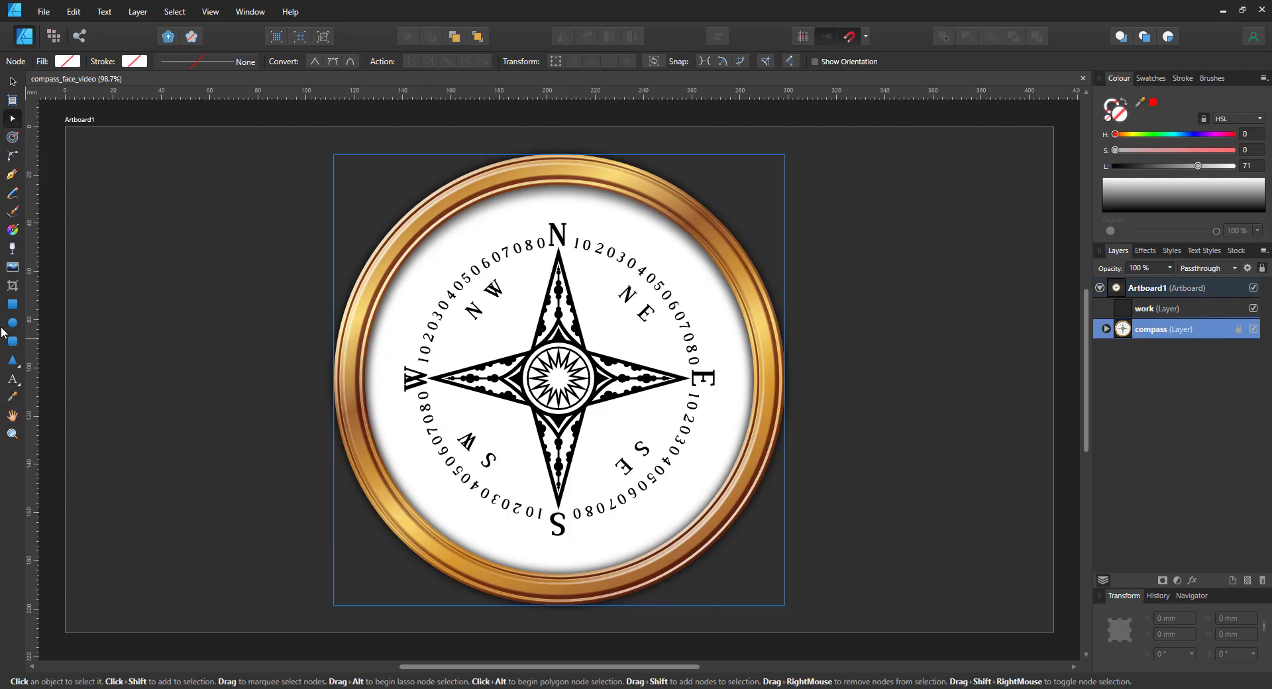
- Draw a grey twelve-tooth cog with the Cog Tool over the compass centre
left_click(13, 360)
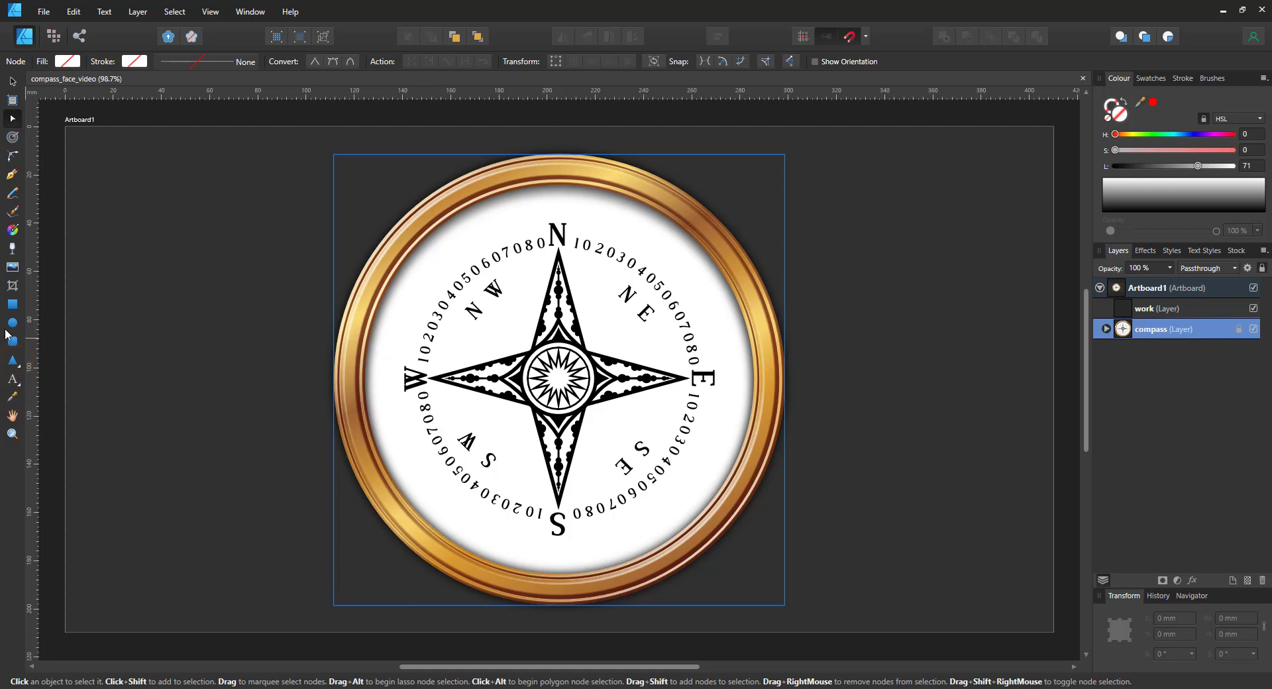
mouse_move(11, 332)
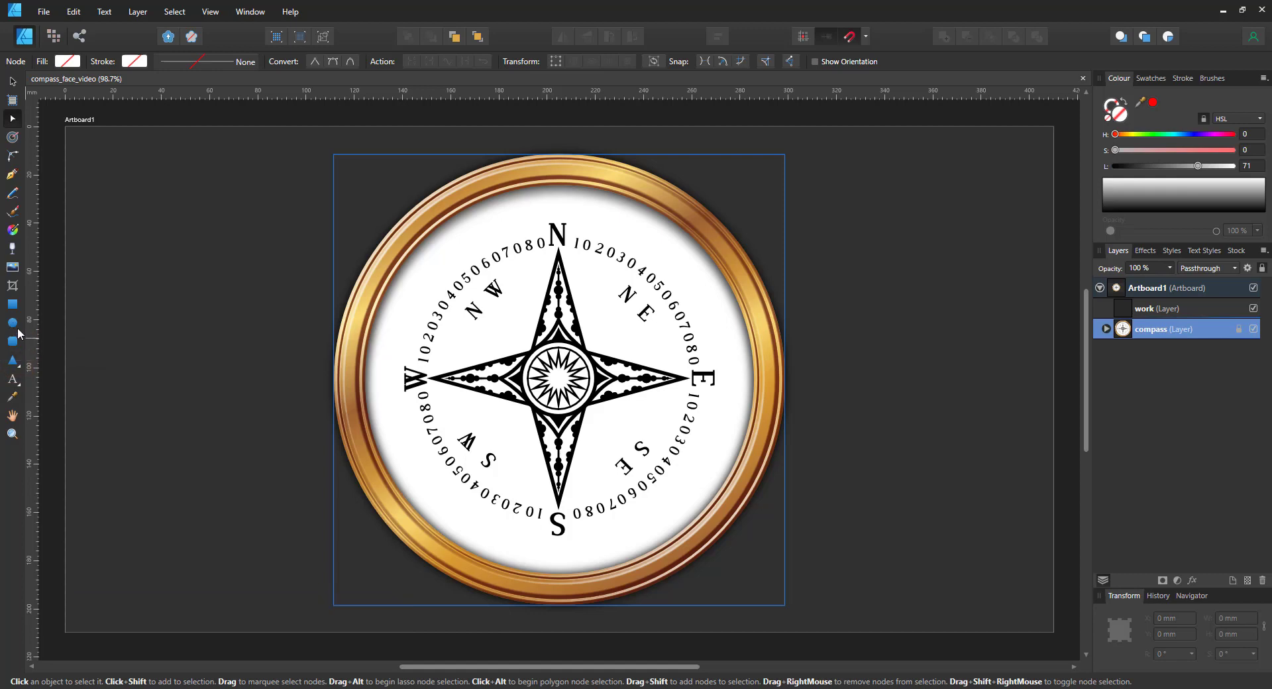
left_click(12, 323)
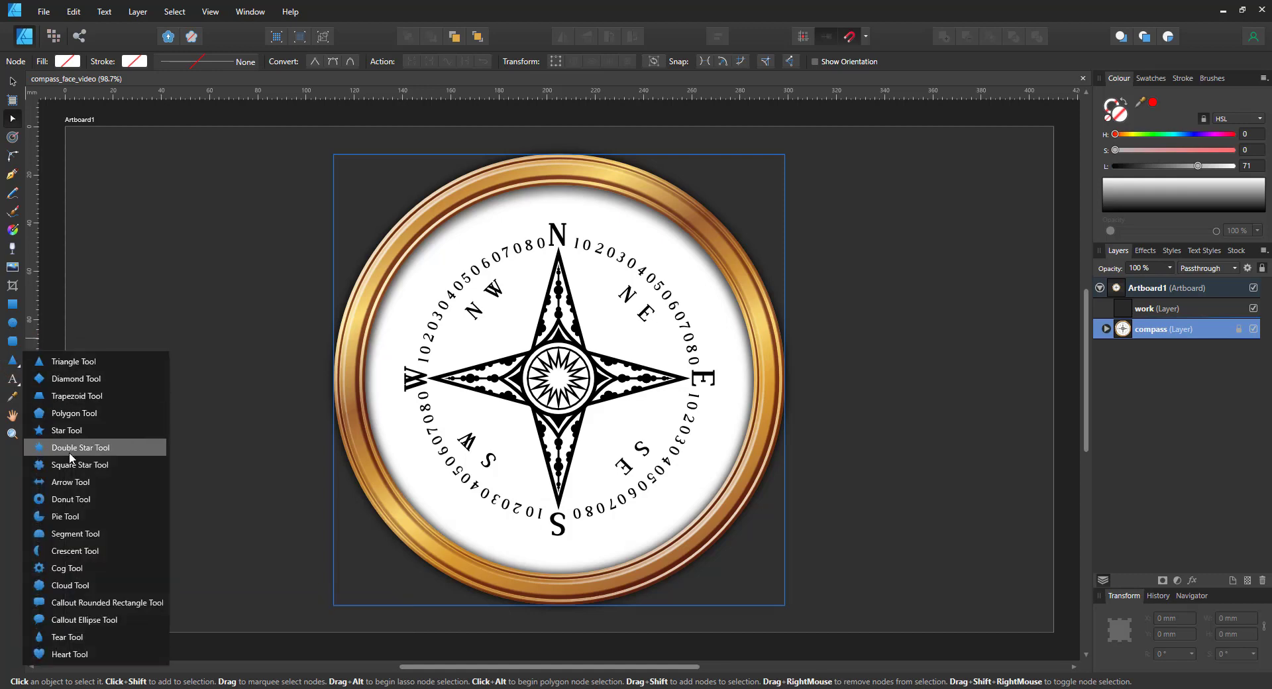
left_click(66, 567)
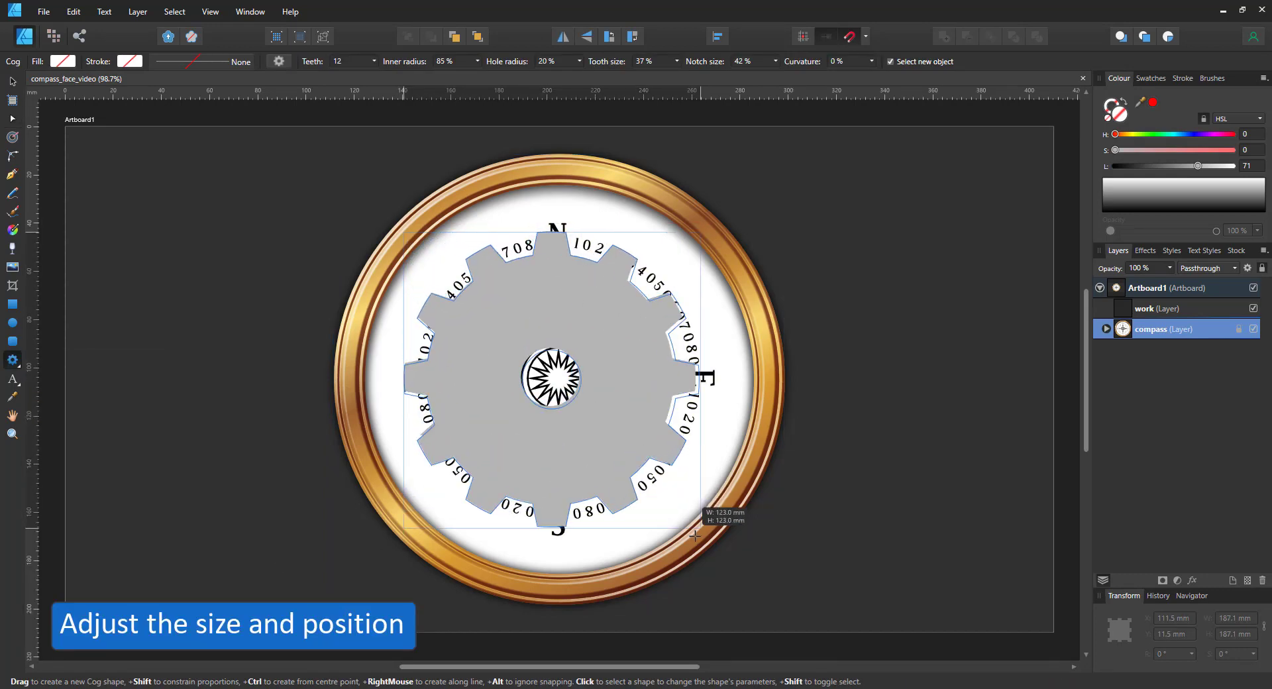
left_click(556, 378)
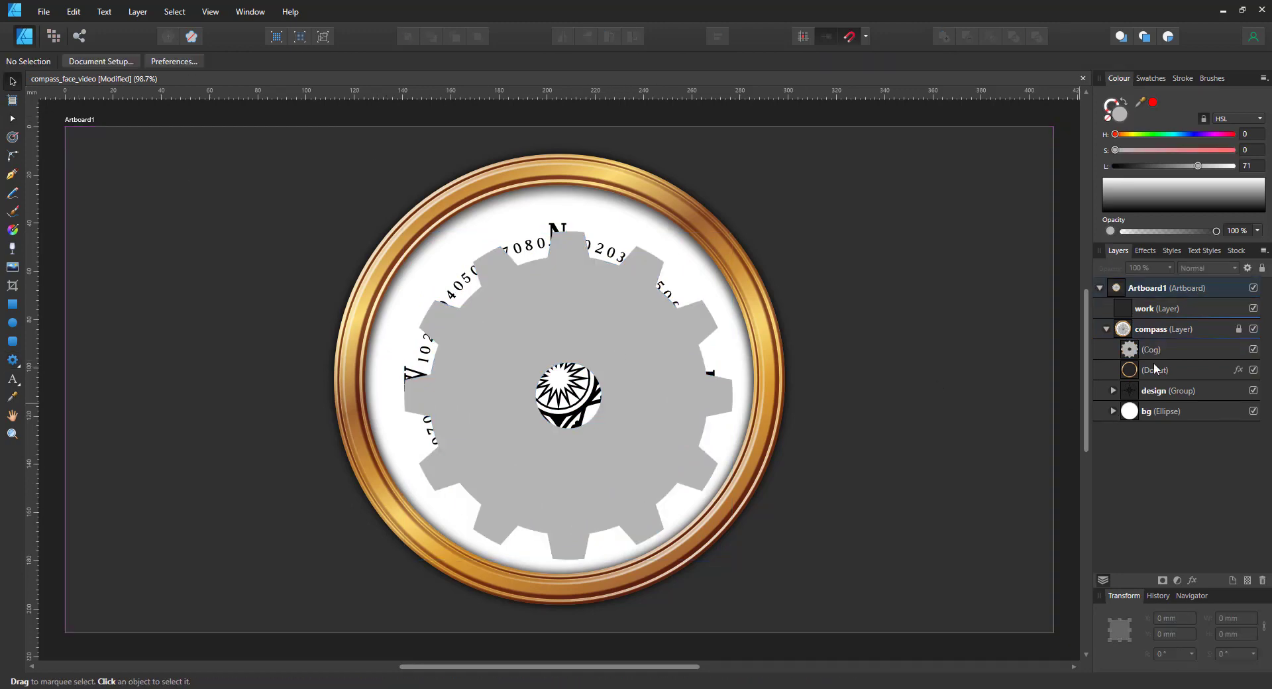
- Select the newly drawn grey cog in the Layers panel
left_click(1150, 349)
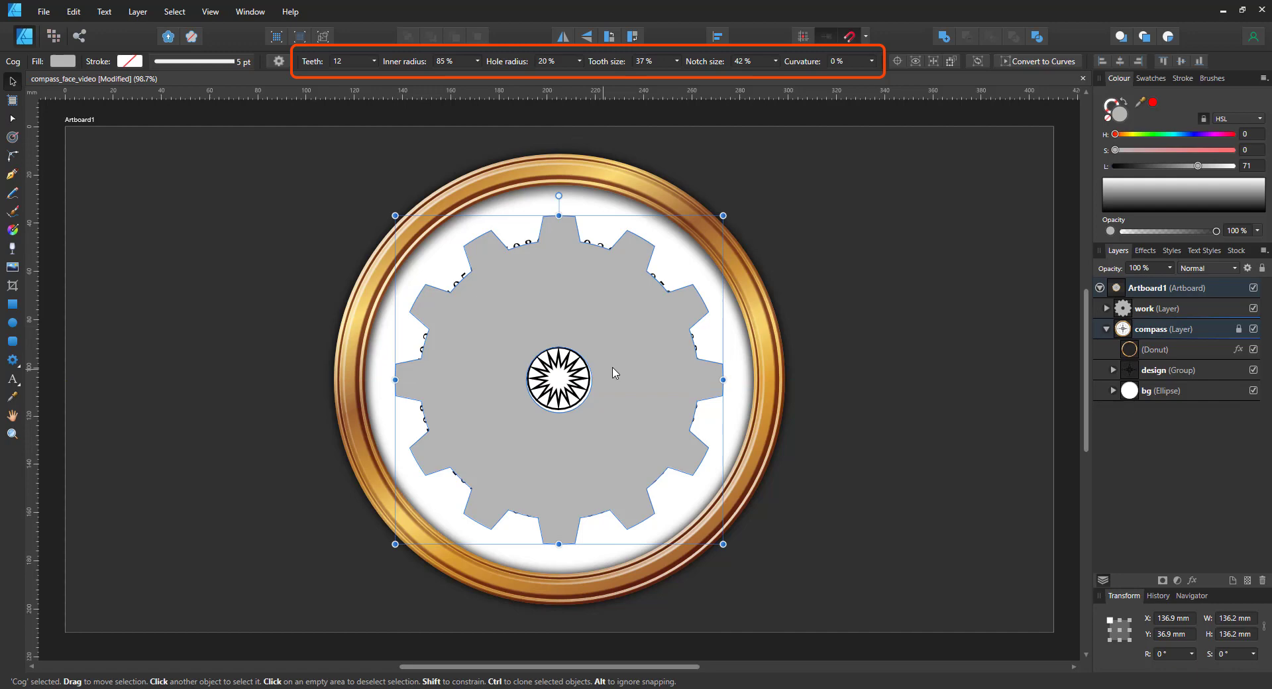
mouse_move(611, 325)
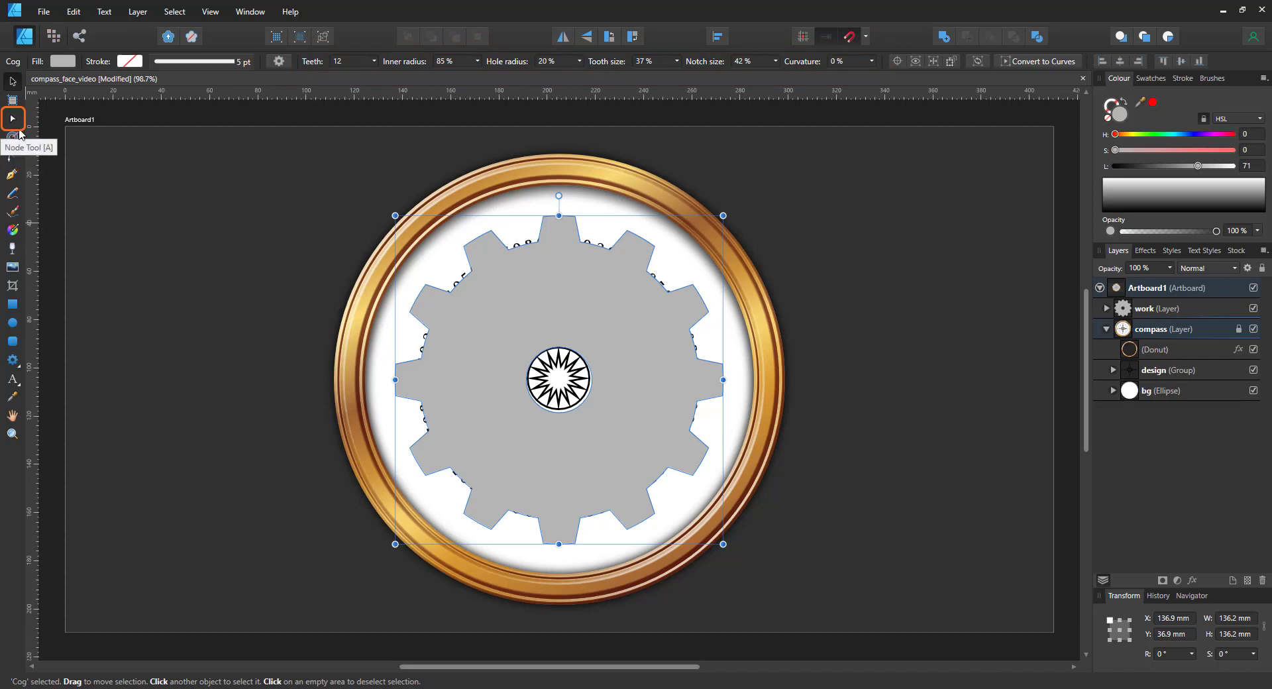
- Switch to the Node Tool to edit the cog's teeth, fill and radii
left_click(12, 118)
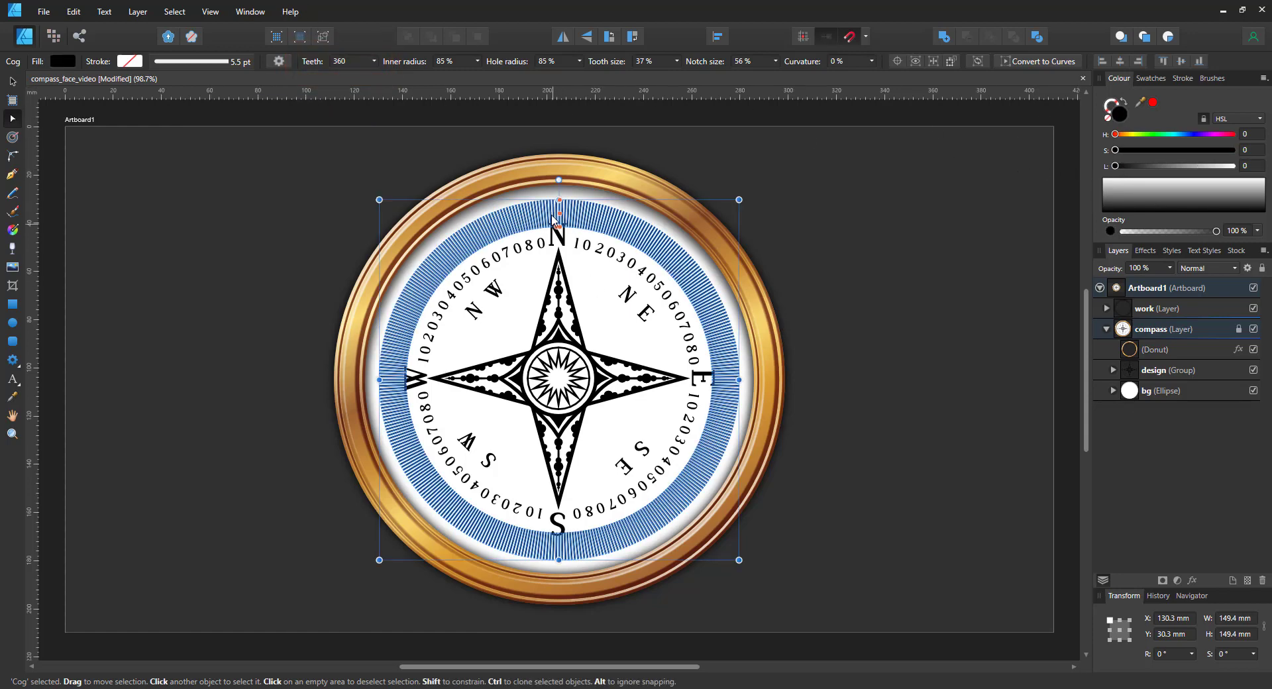
mouse_move(590, 285)
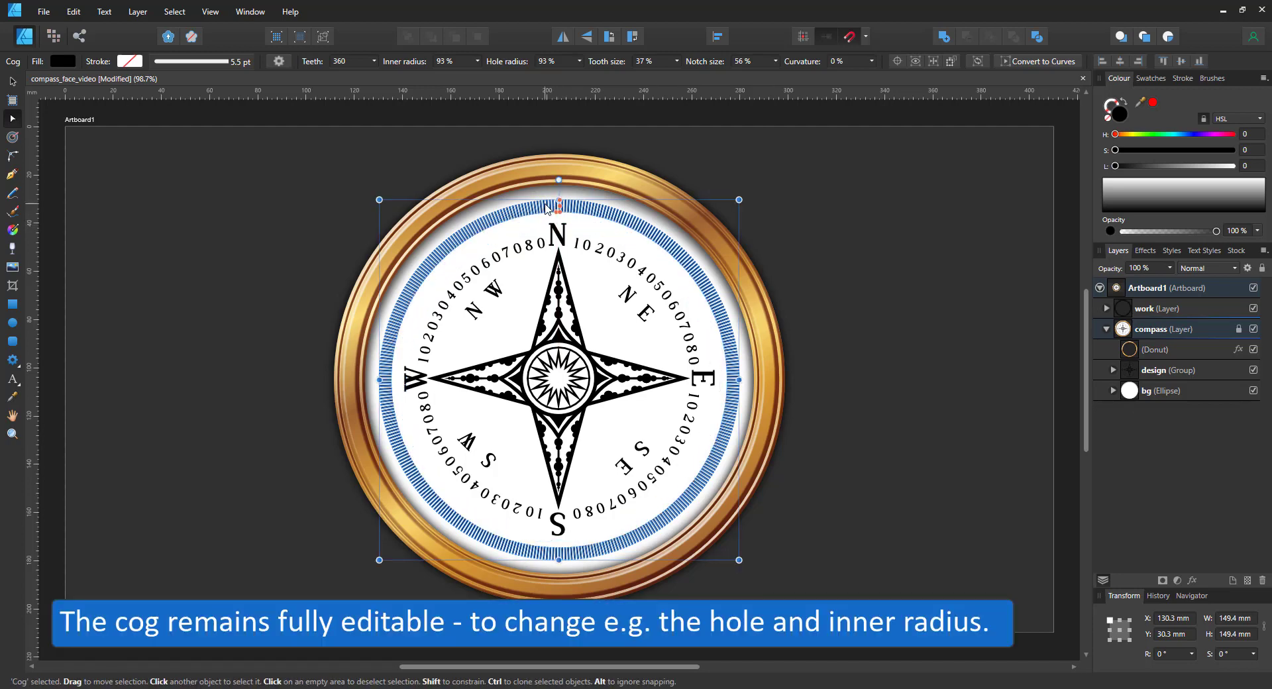
mouse_move(598, 213)
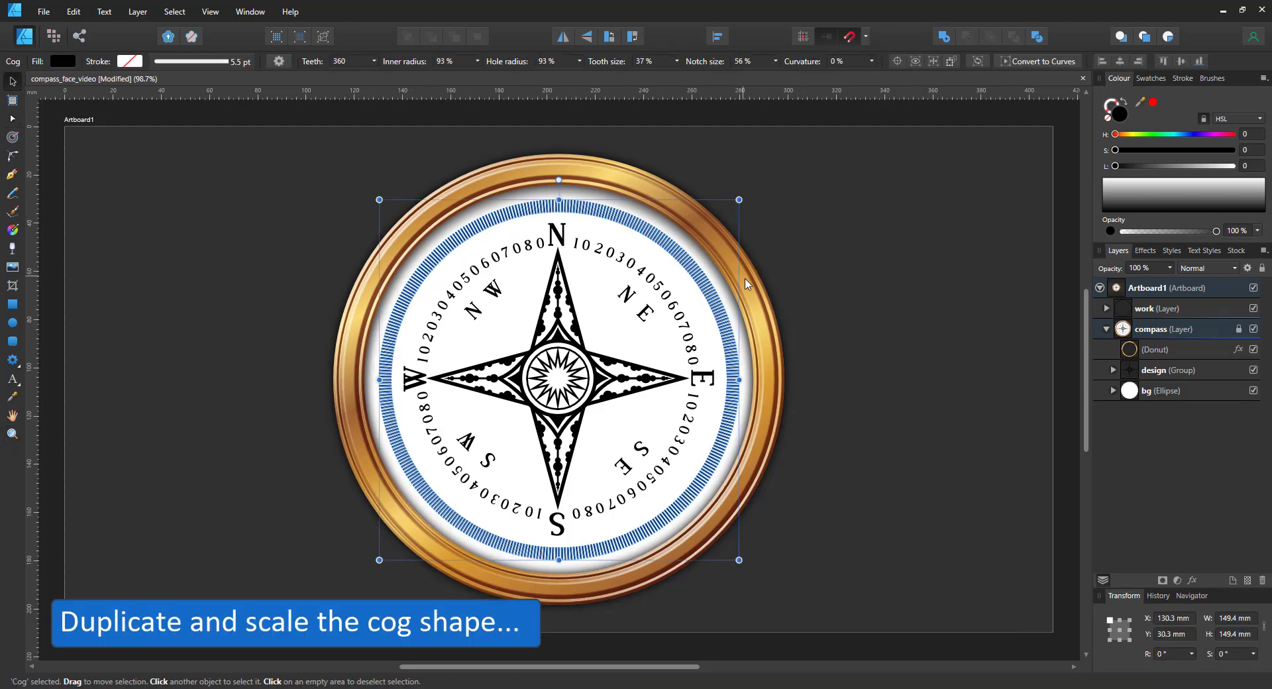
- Shrink a duplicate of the tick ring to sit just inside the original ring
left_click_drag(738, 201, 726, 213)
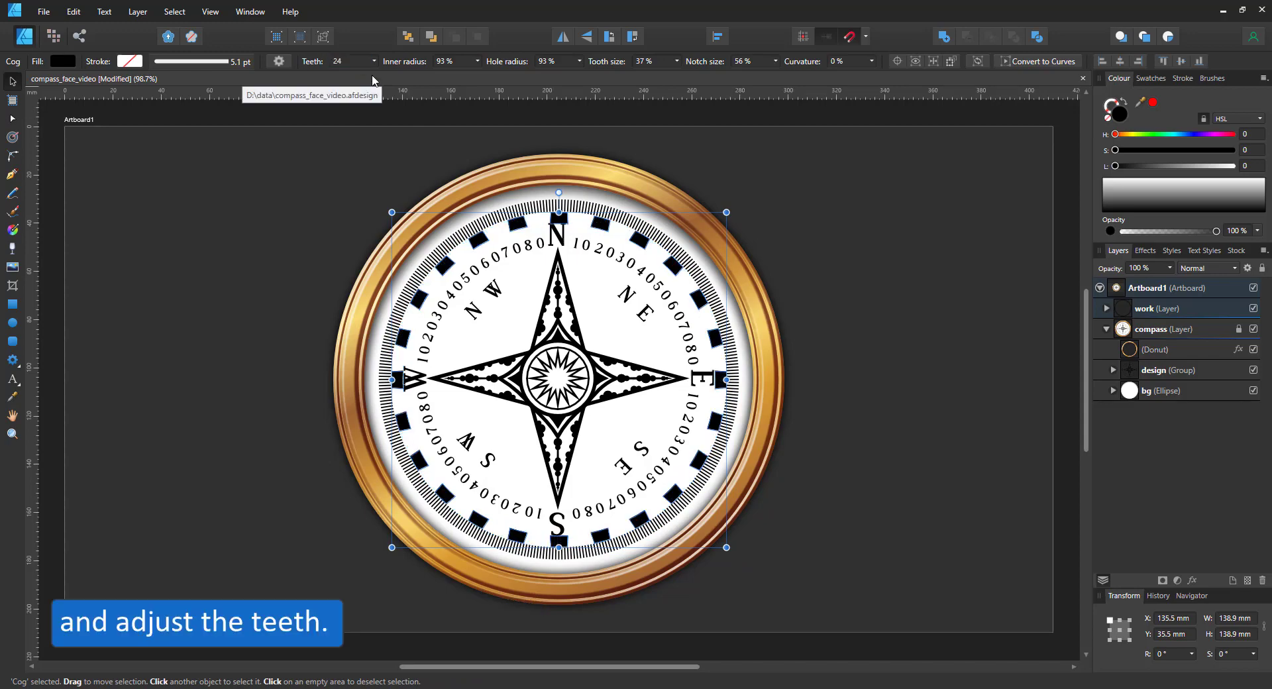
scroll("up", 3)
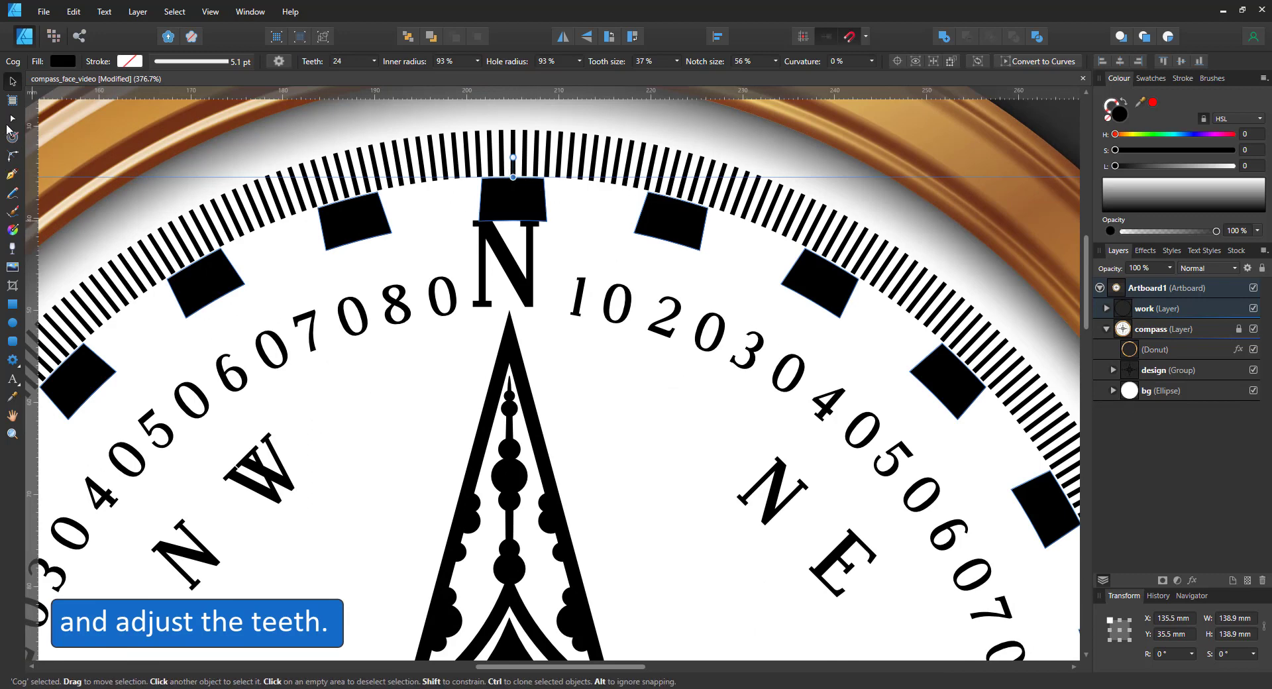
left_click_drag(512, 177, 543, 201)
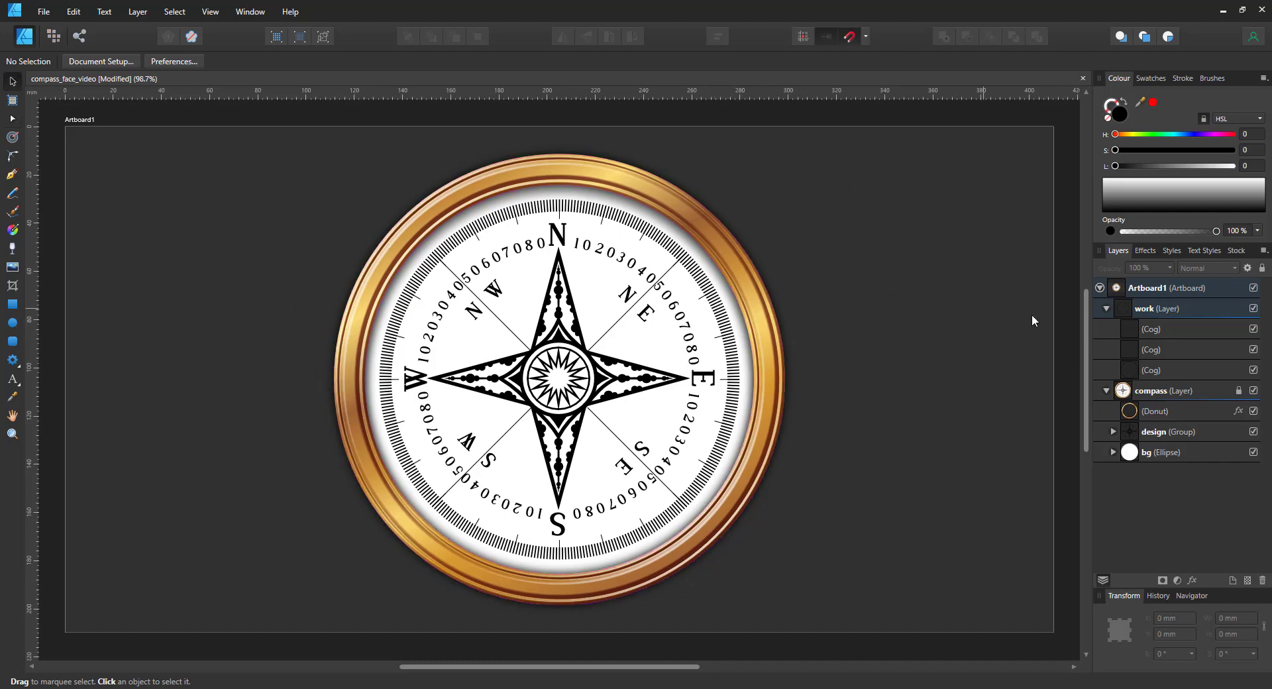
- Select the thin-line cog and overwrite its settings: 36 teeth, 72% radius, 4% tooth, 94% notch
left_click(1152, 370)
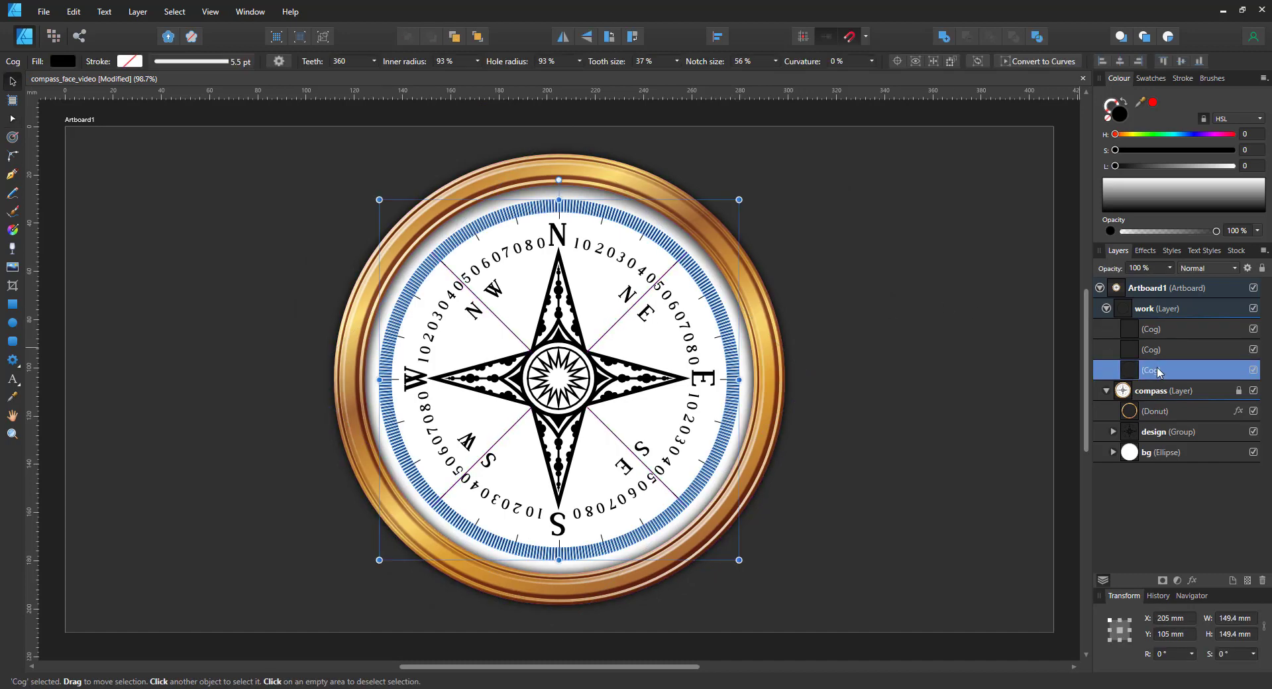
left_click(1152, 349)
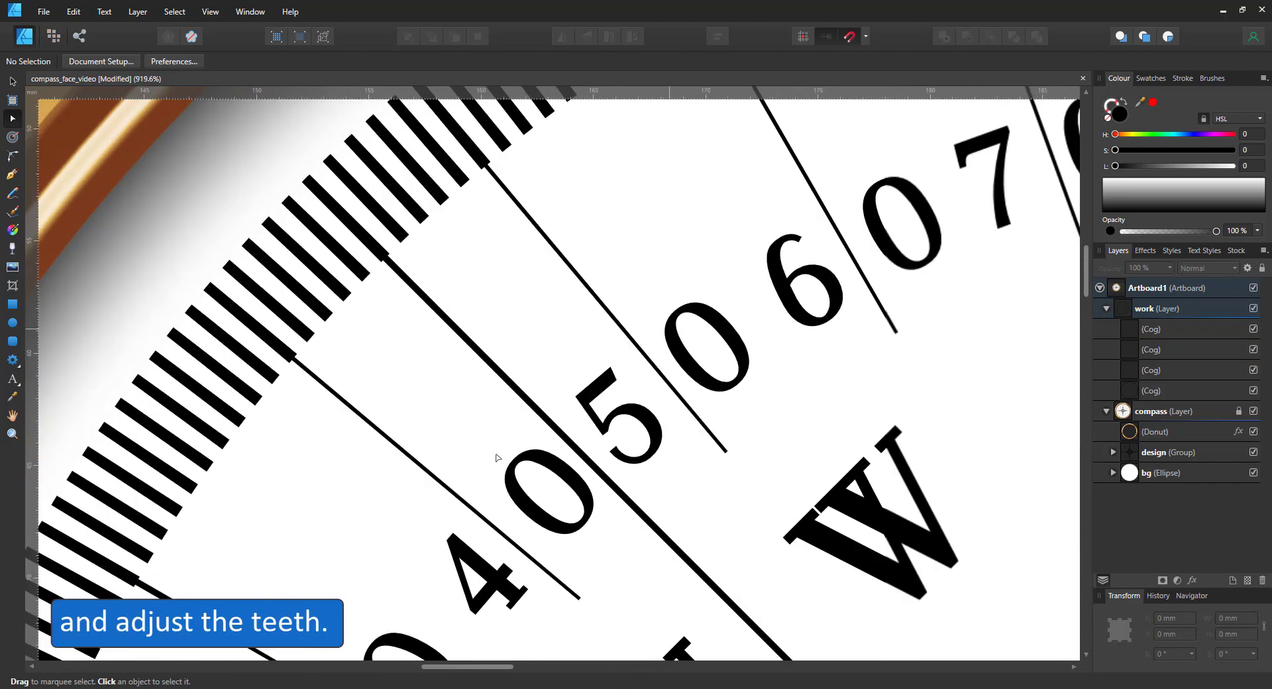
left_click(500, 349)
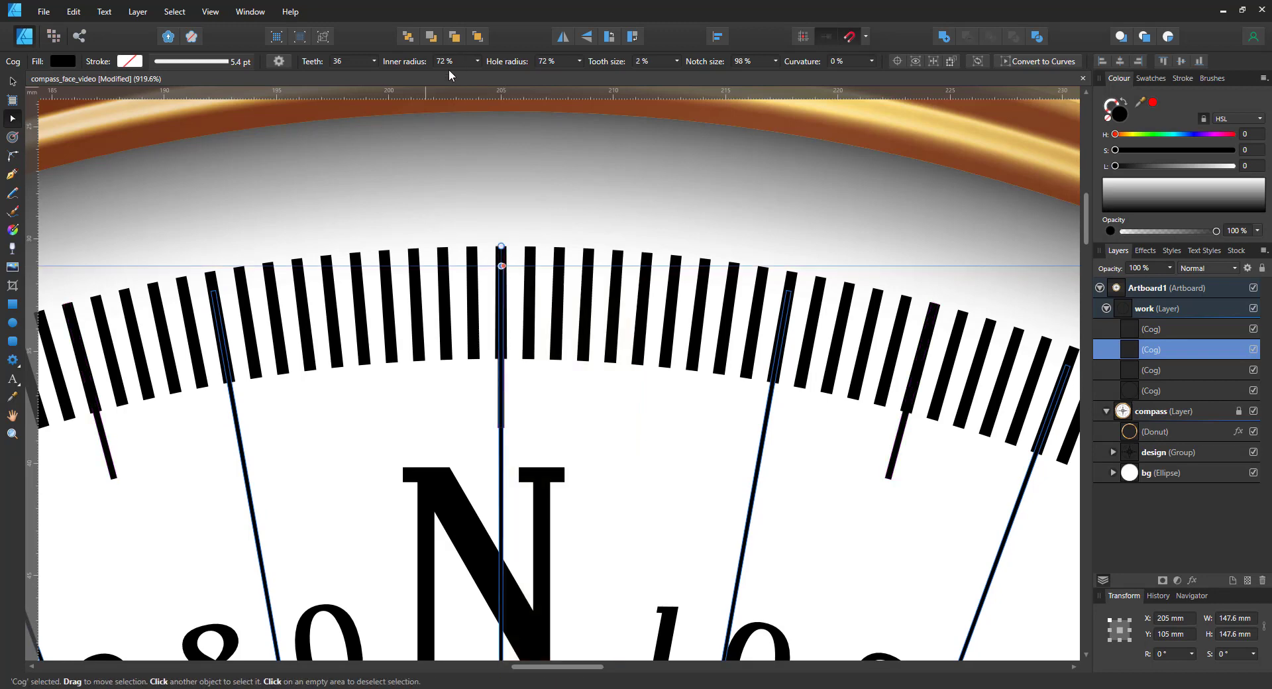
triple_click(650, 61)
type("4")
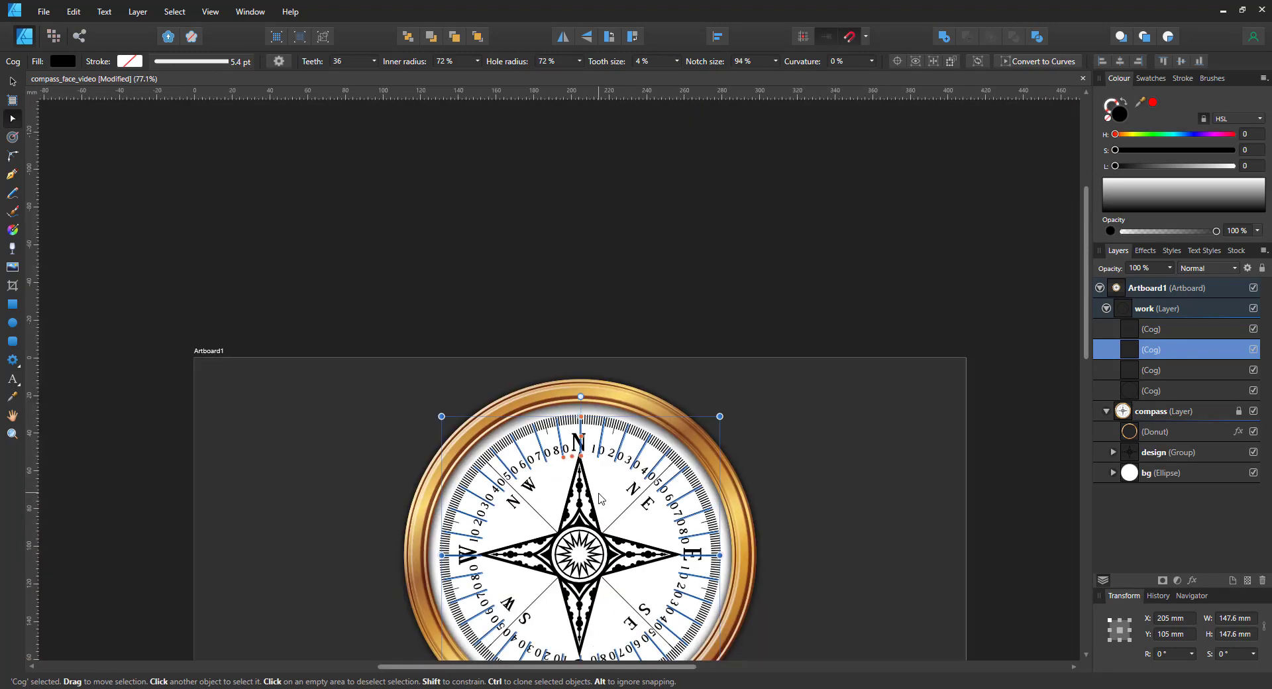
- Inspect the cardinal-lines and ten-degree-lines cogs in the Layers panel
scroll("up", 3)
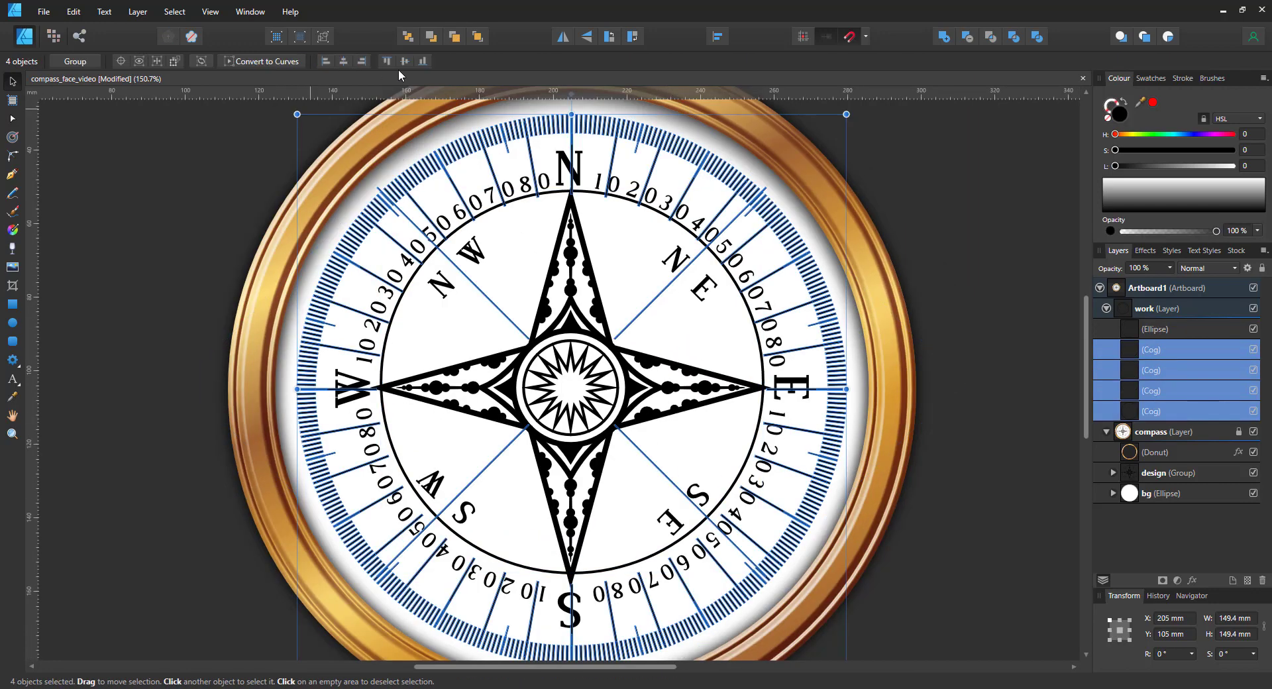
left_click(1150, 349)
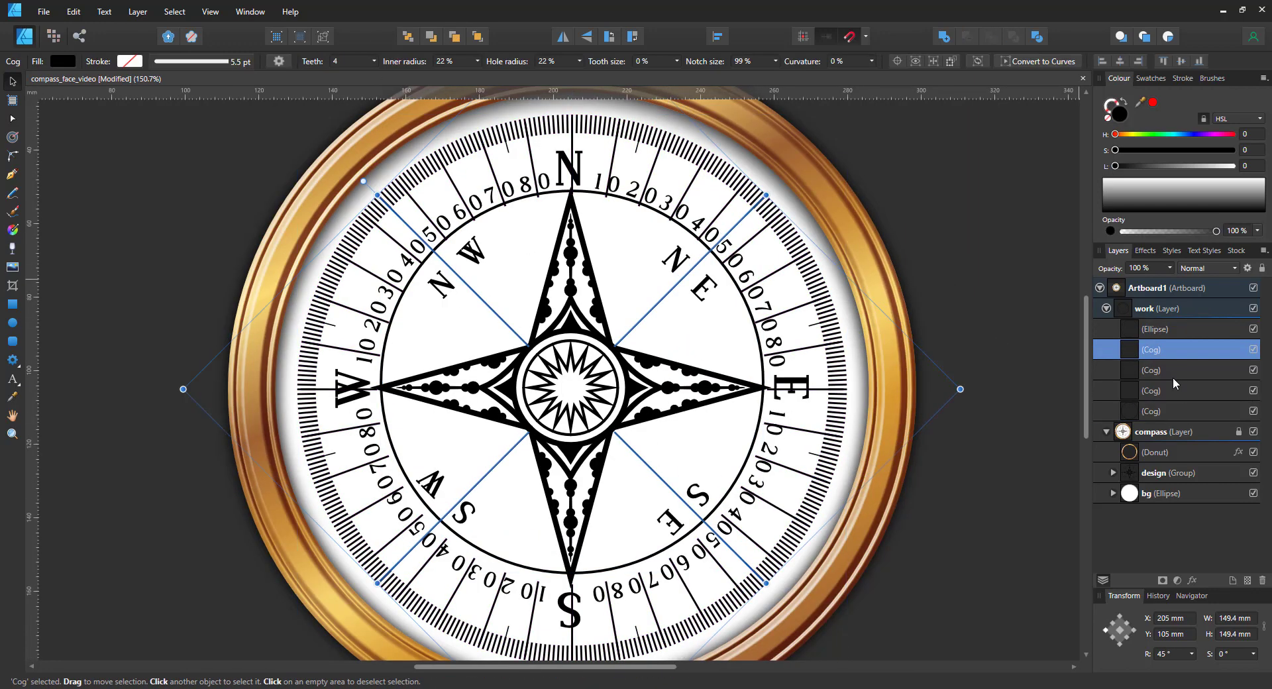
left_click(1152, 369)
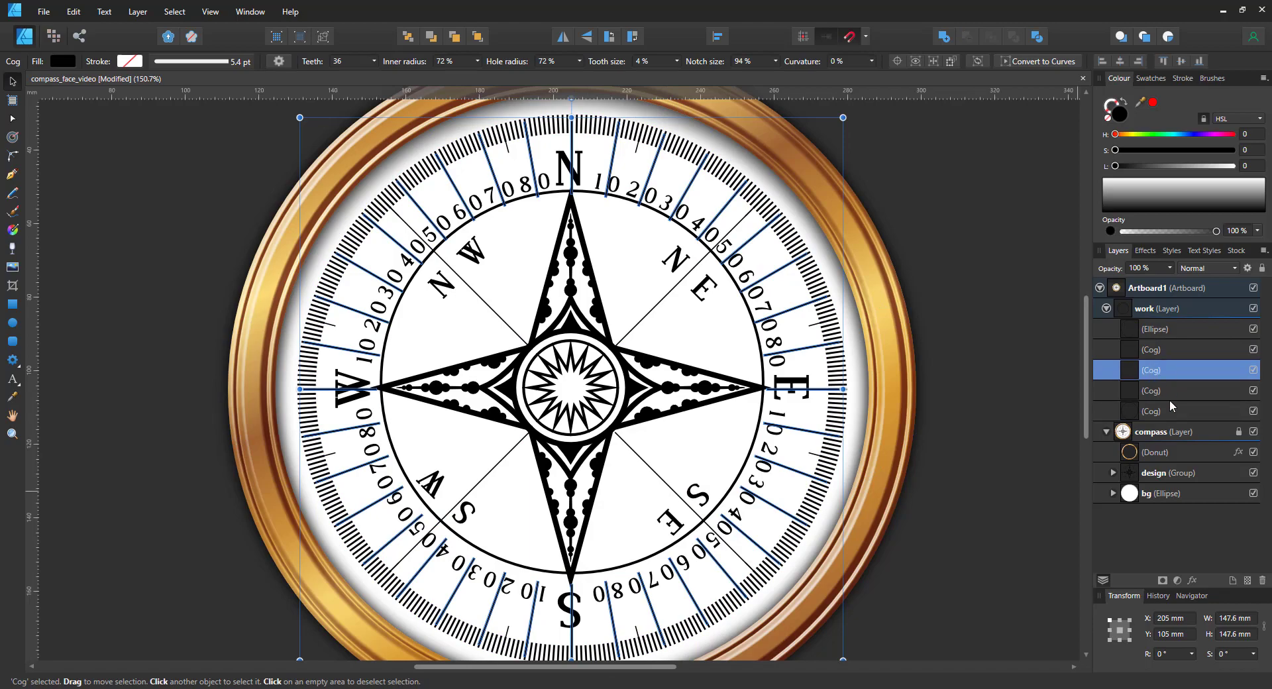
left_click(1154, 328)
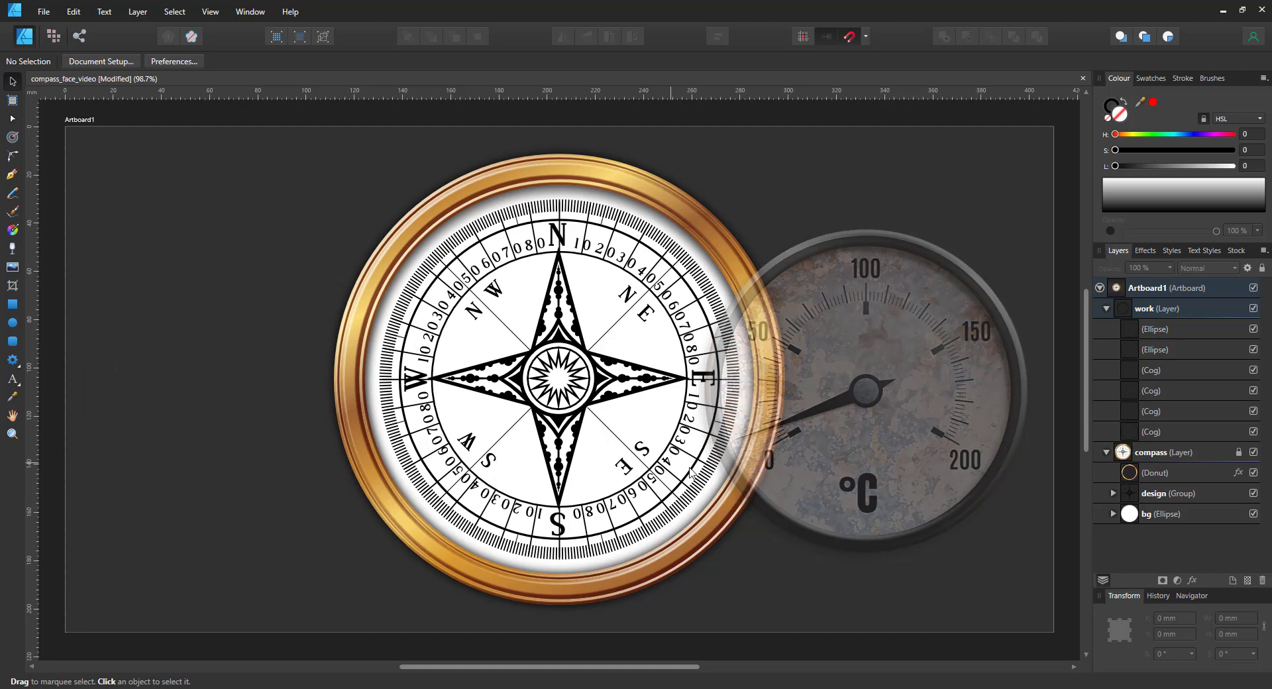
- Deselect everything to view the finished compass face
left_click(1253, 308)
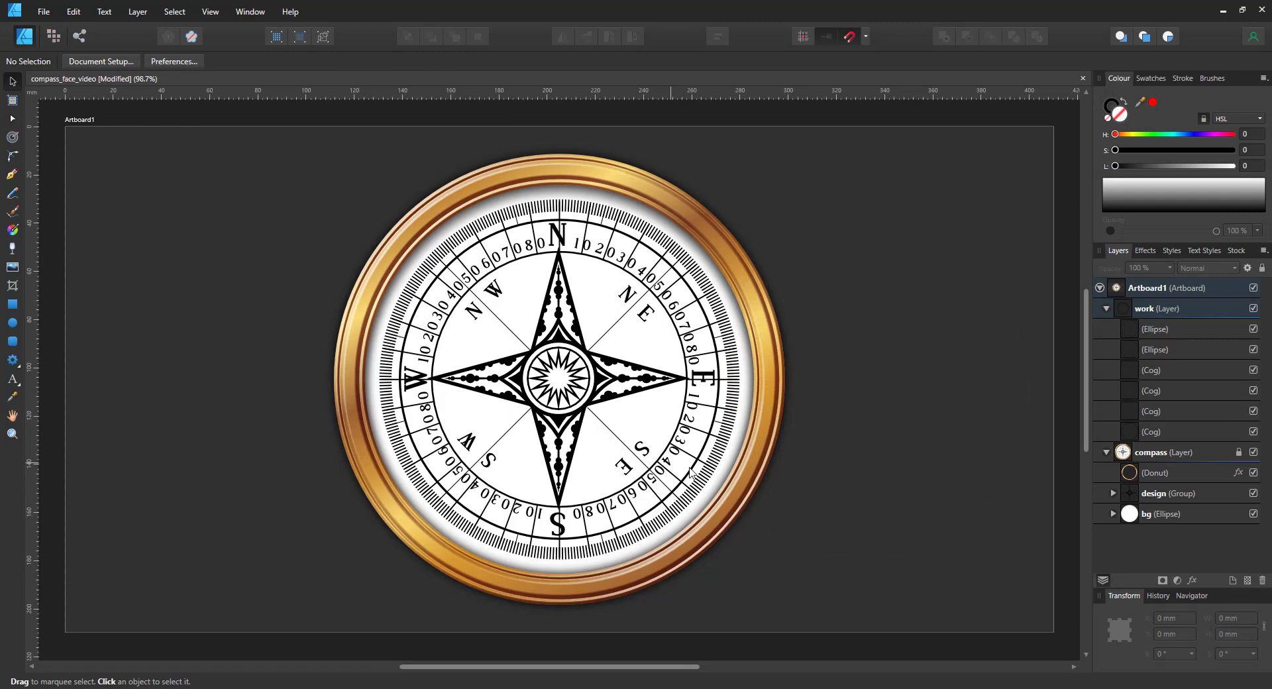